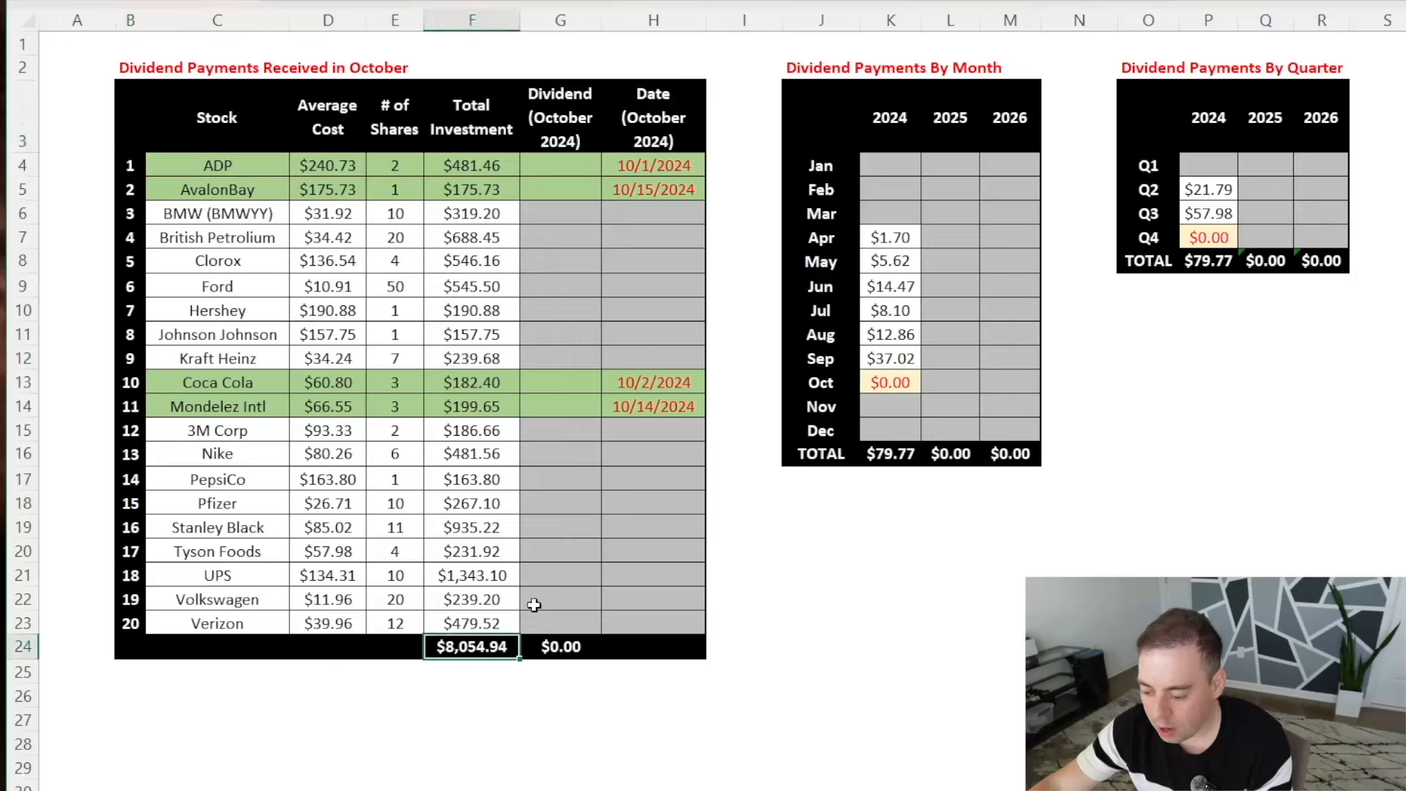
{"action": "mouse_move", "coordinate": [459, 621]}
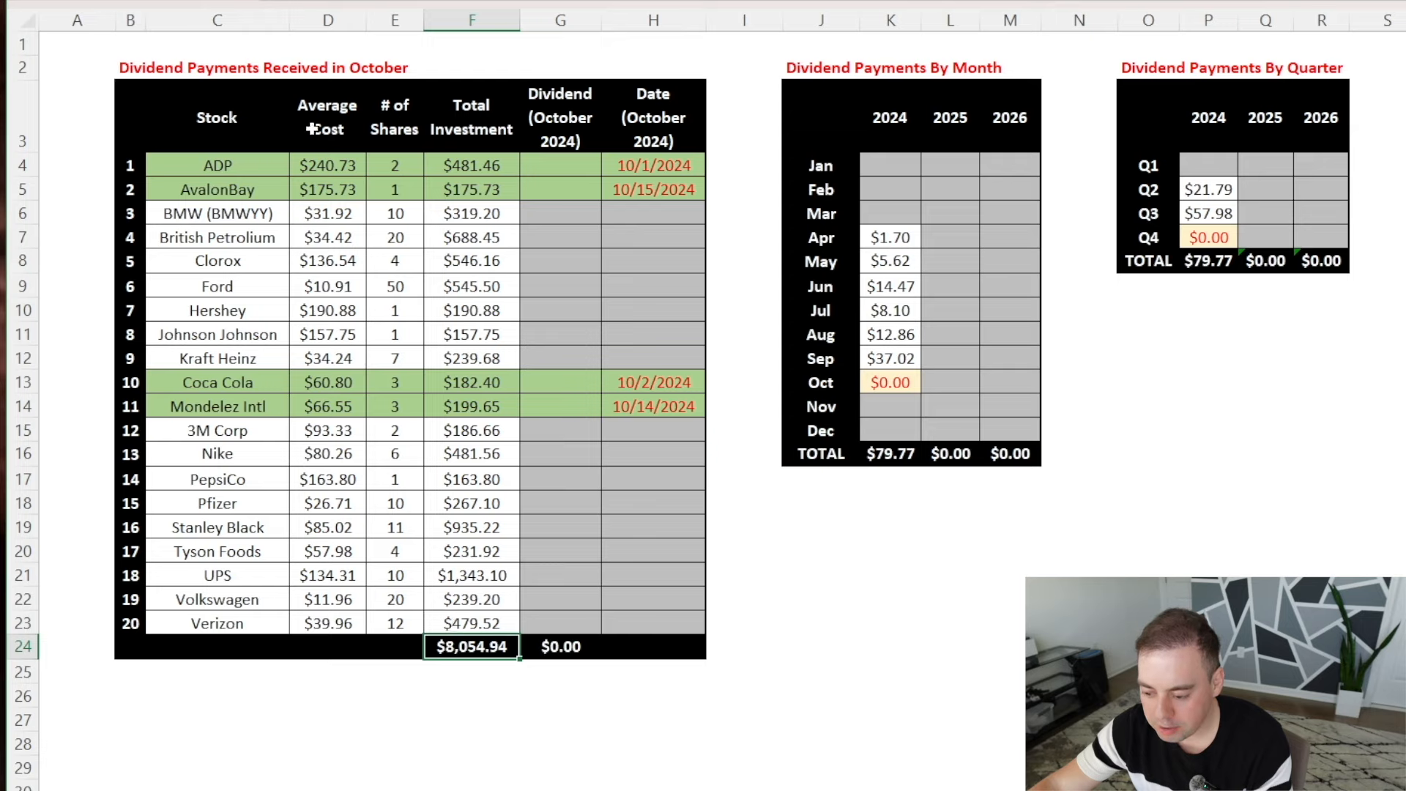
{"action": "mouse_move", "coordinate": [316, 73]}
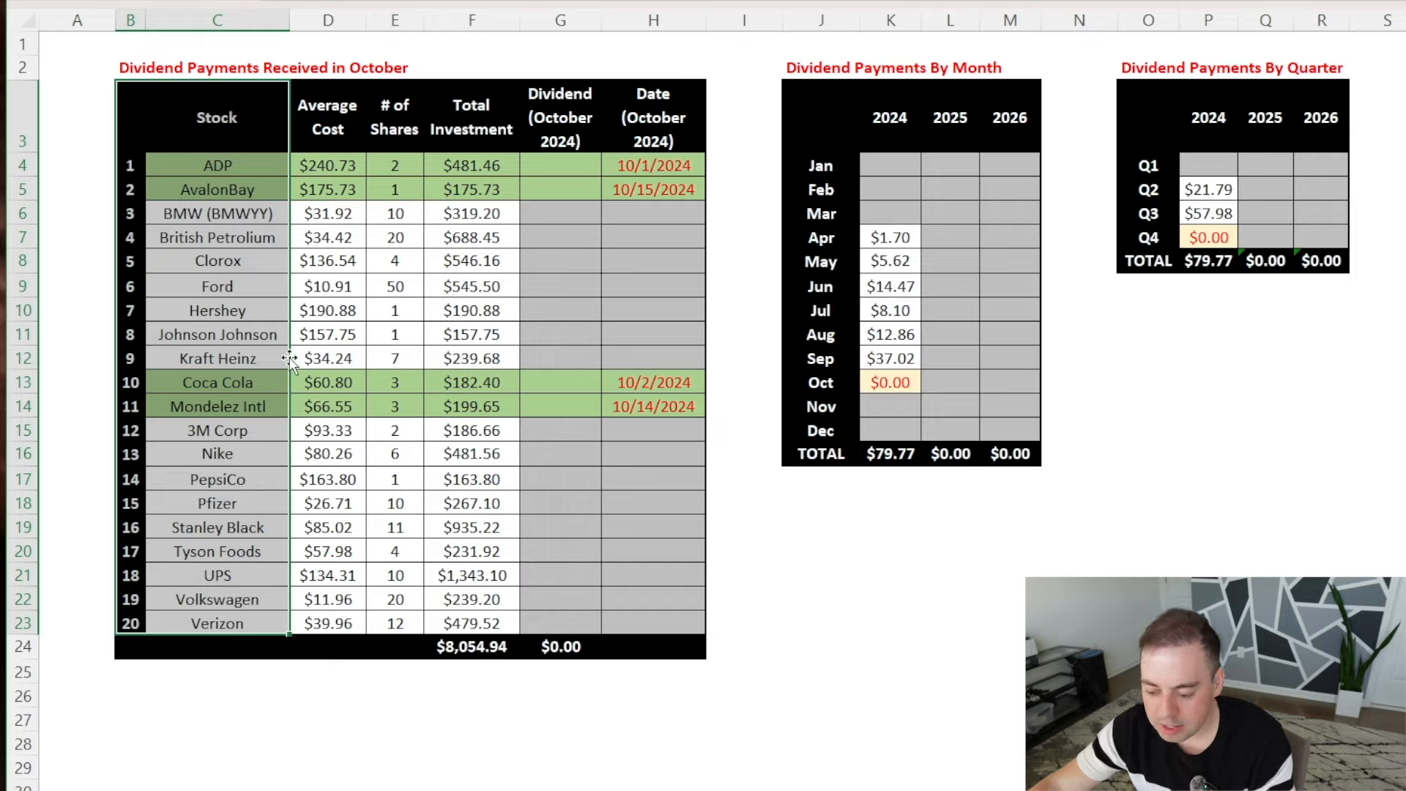
{"action": "mouse_move", "coordinate": [287, 358]}
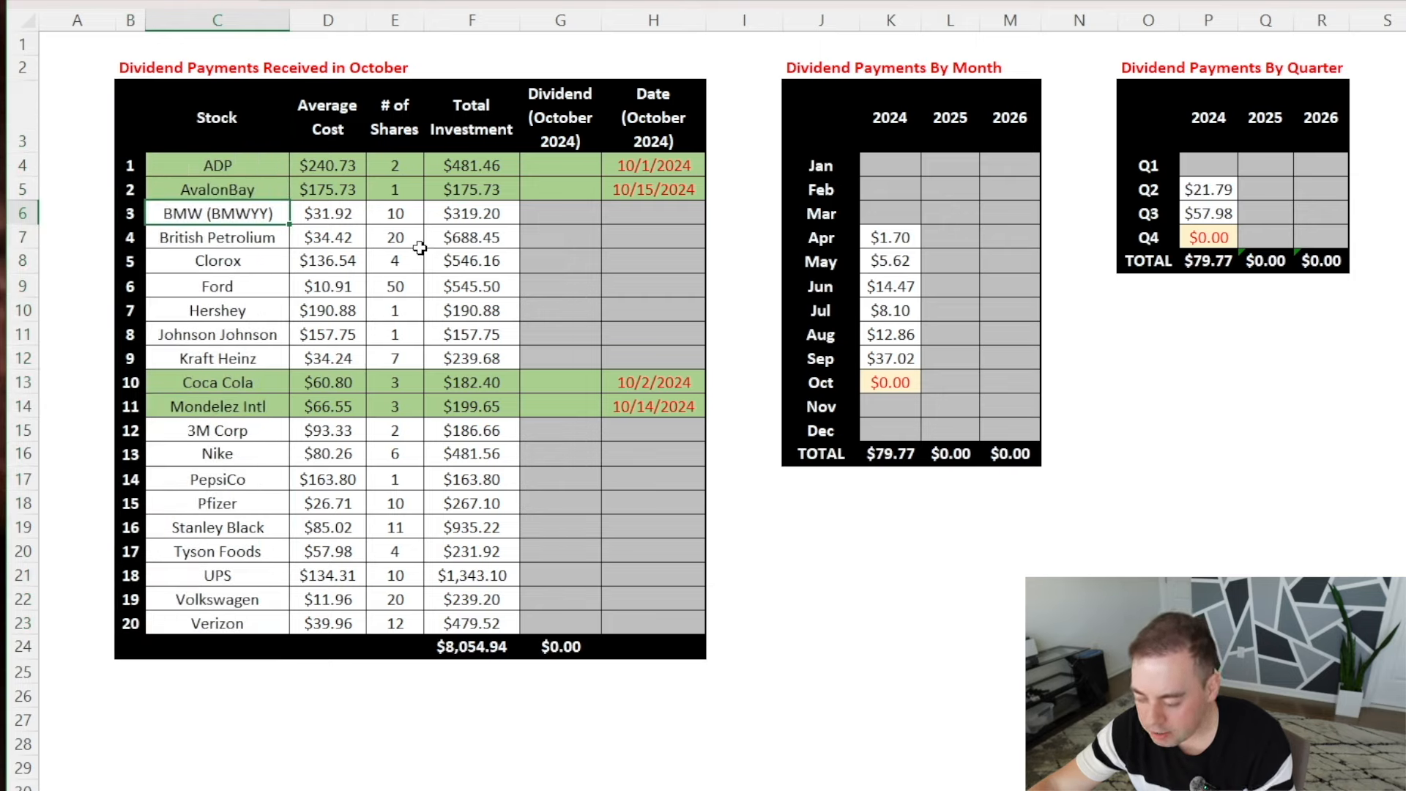
{"action": "mouse_move", "coordinate": [425, 260]}
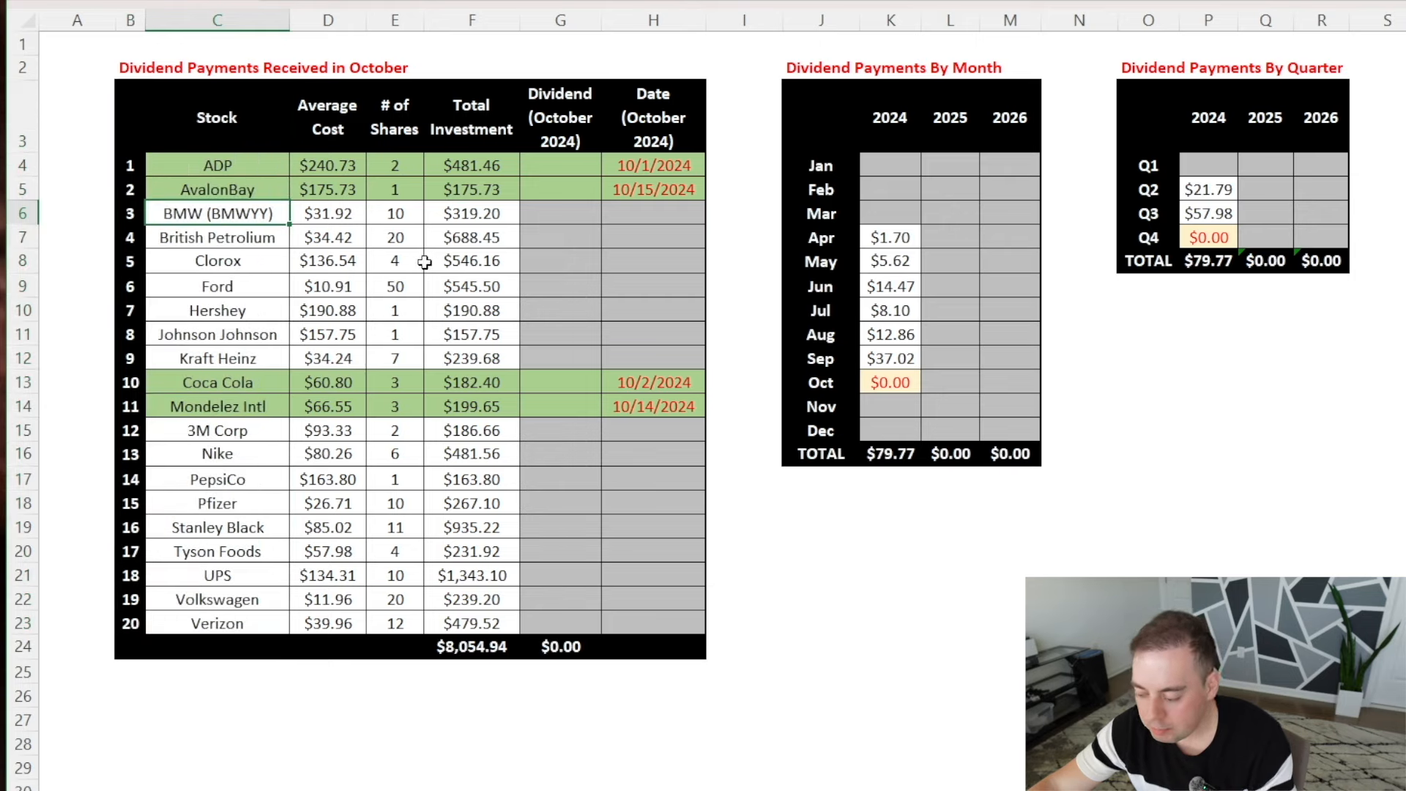
- Enter =1.40*E4 in G4 for ADP ($2.80) and 1.7 in G5 for AvalonBay
{"action": "left_click", "coordinate": [217, 165]}
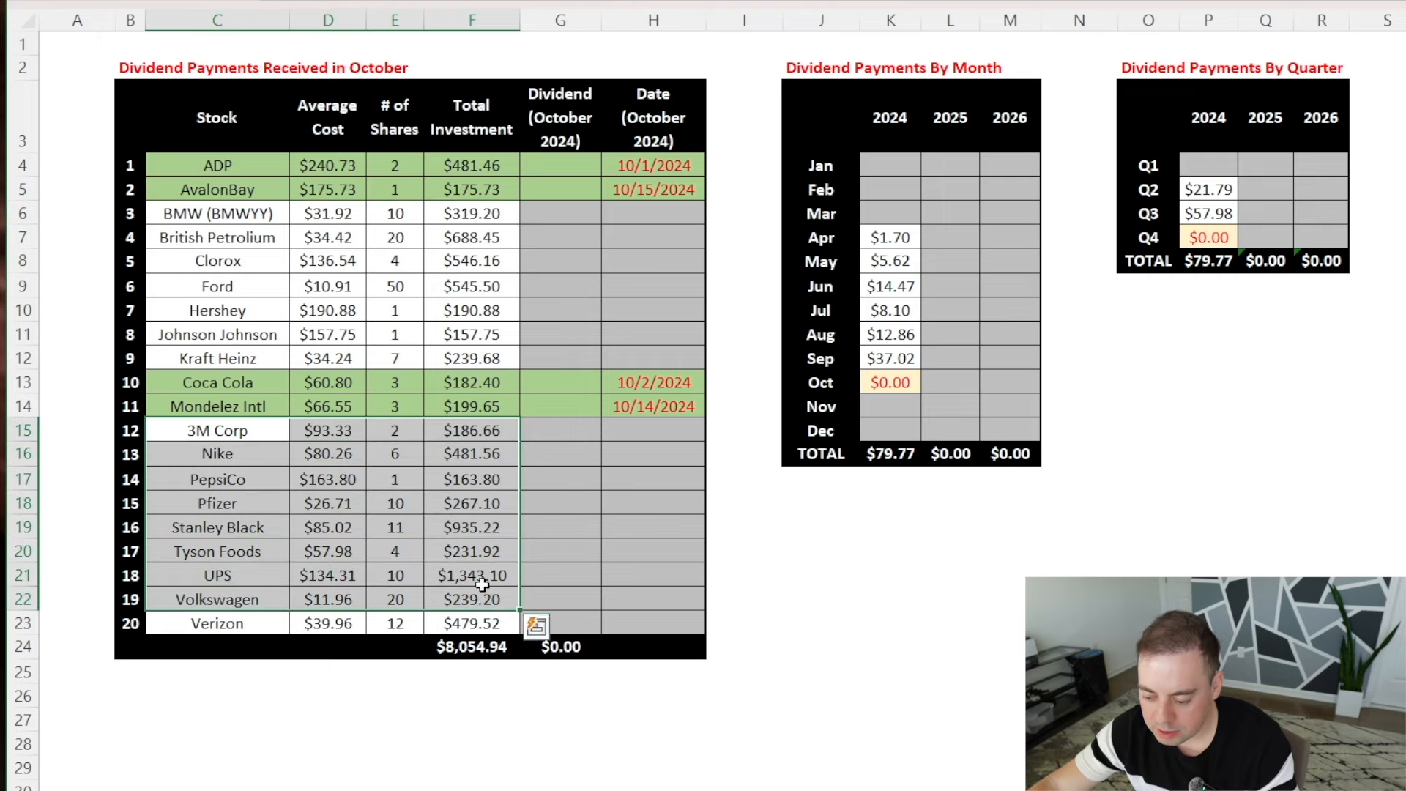
{"action": "mouse_move", "coordinate": [534, 286]}
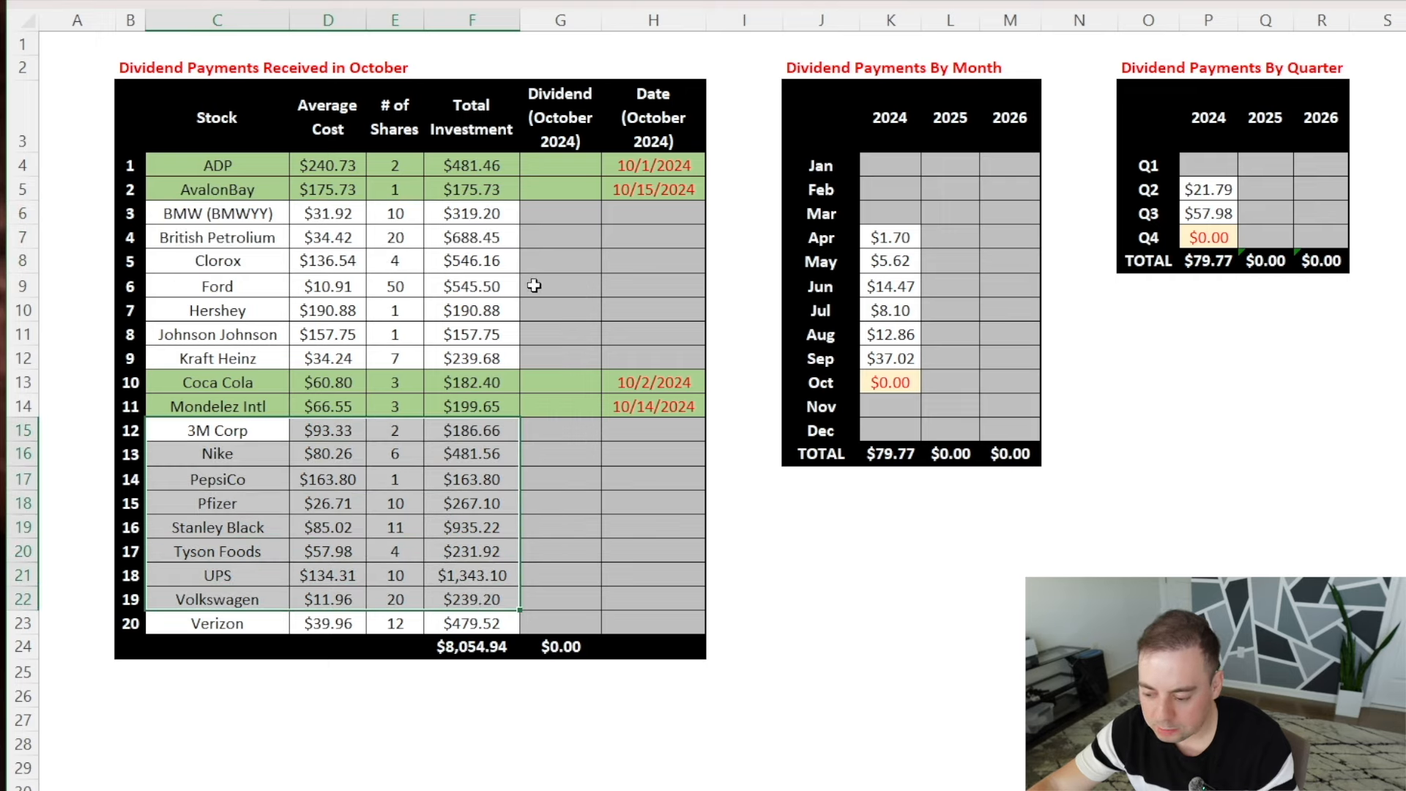
{"action": "left_click", "coordinate": [216, 166]}
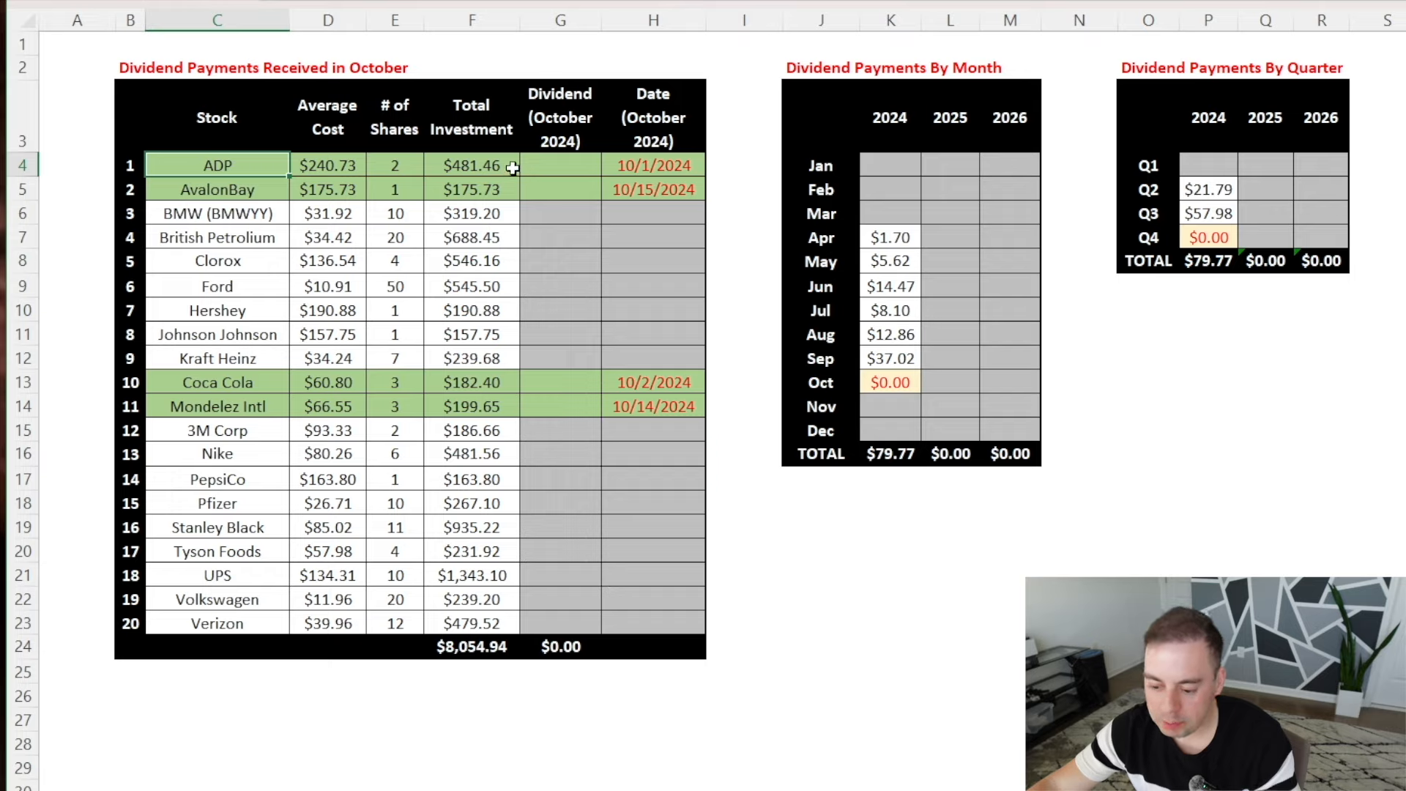
{"action": "left_click", "coordinate": [654, 166]}
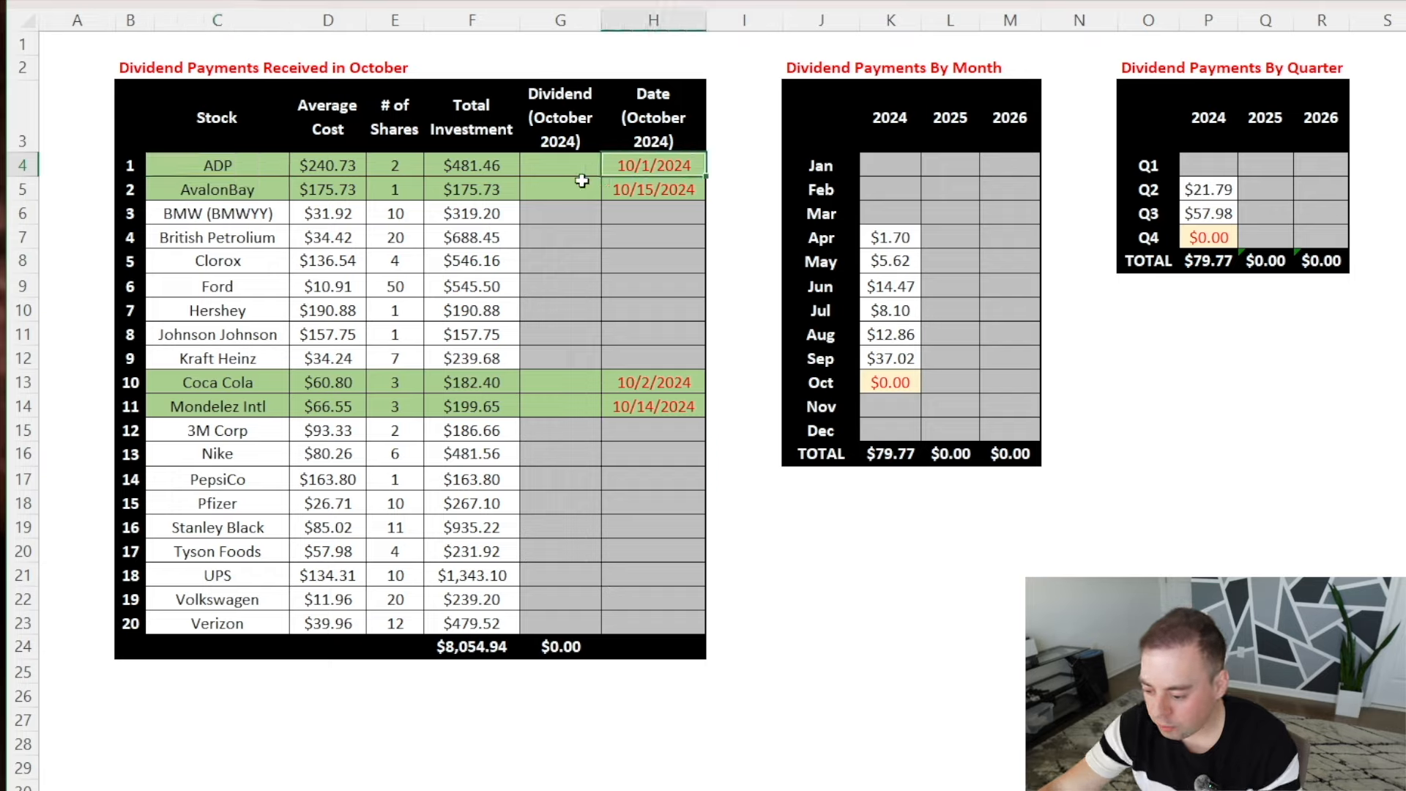
{"action": "left_click", "coordinate": [559, 164]}
{"action": "type", "text": "=1.40"}
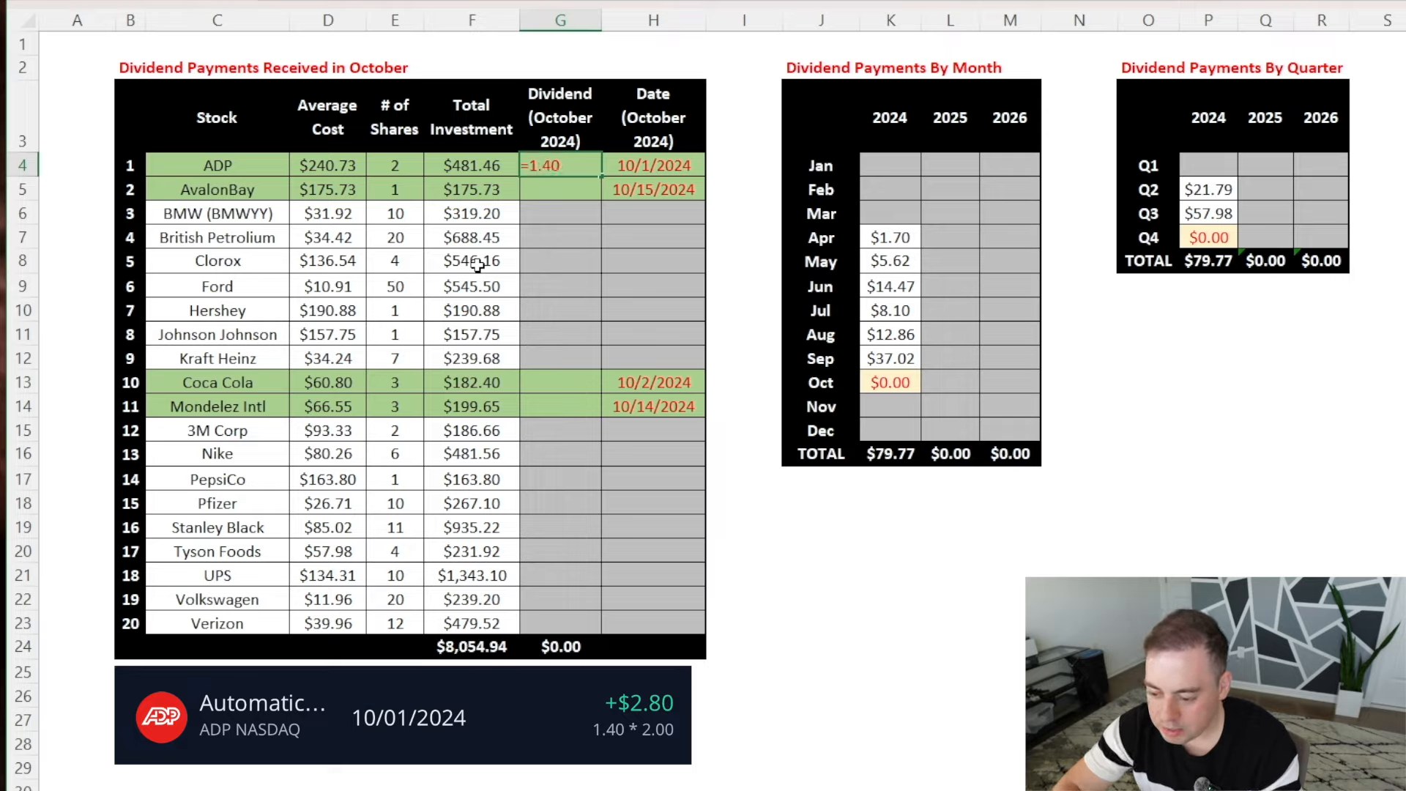
{"action": "left_click", "coordinate": [394, 166]}
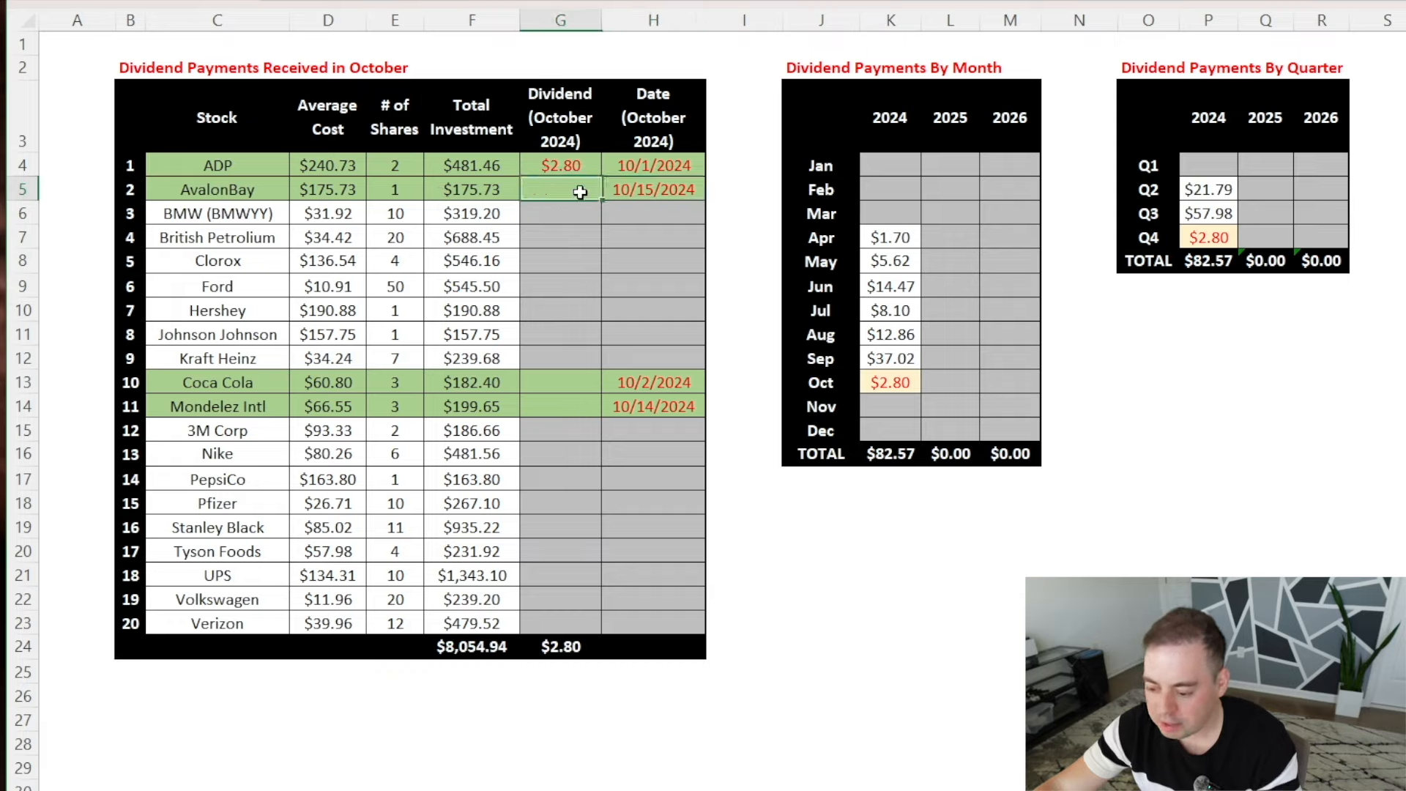
{"action": "type", "text": "1.70"}
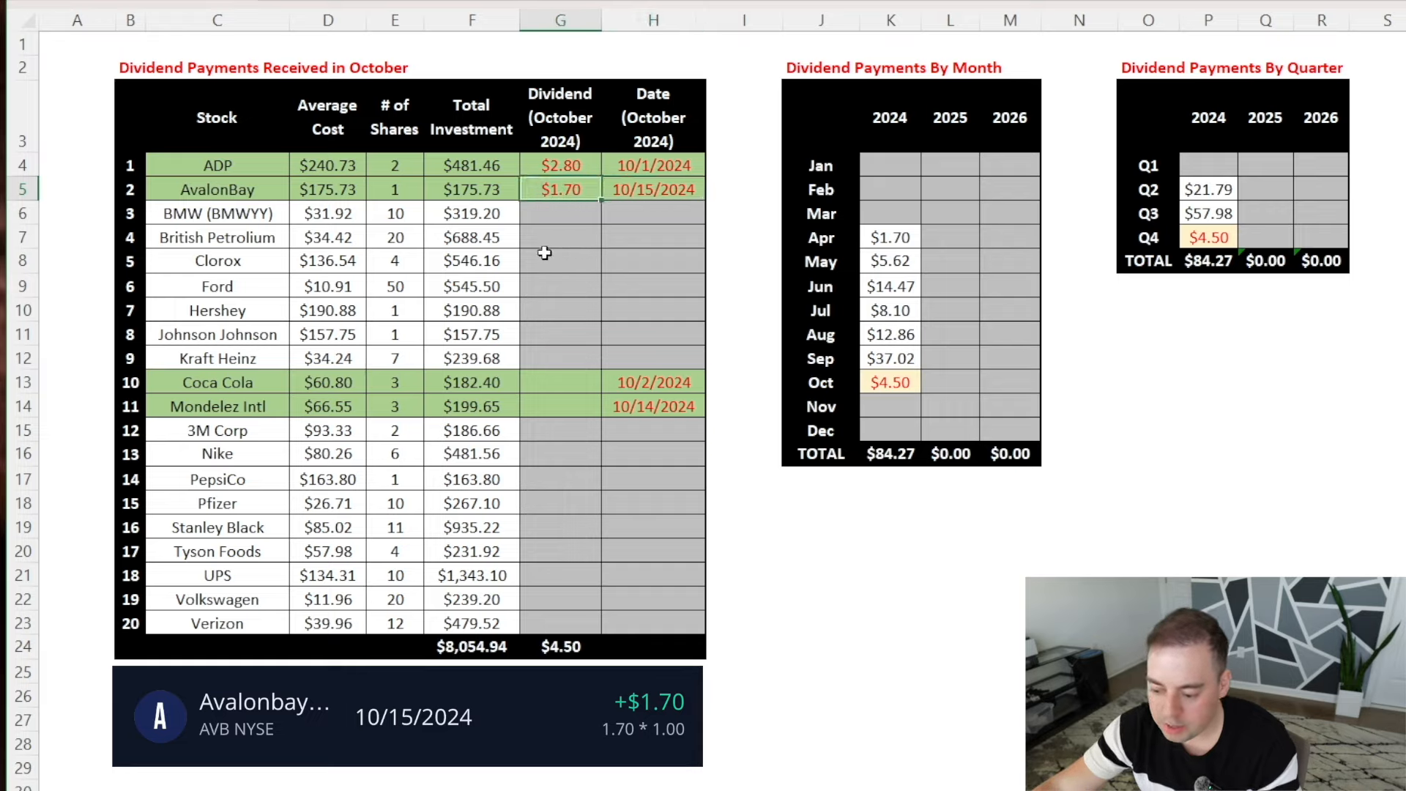
- Enter 1.46 in G13 for Coca Cola and =0.47*E14 in G14 for Mondelez ($1.41)
{"action": "left_click", "coordinate": [217, 382]}
{"action": "type", "text": "$1.46"}
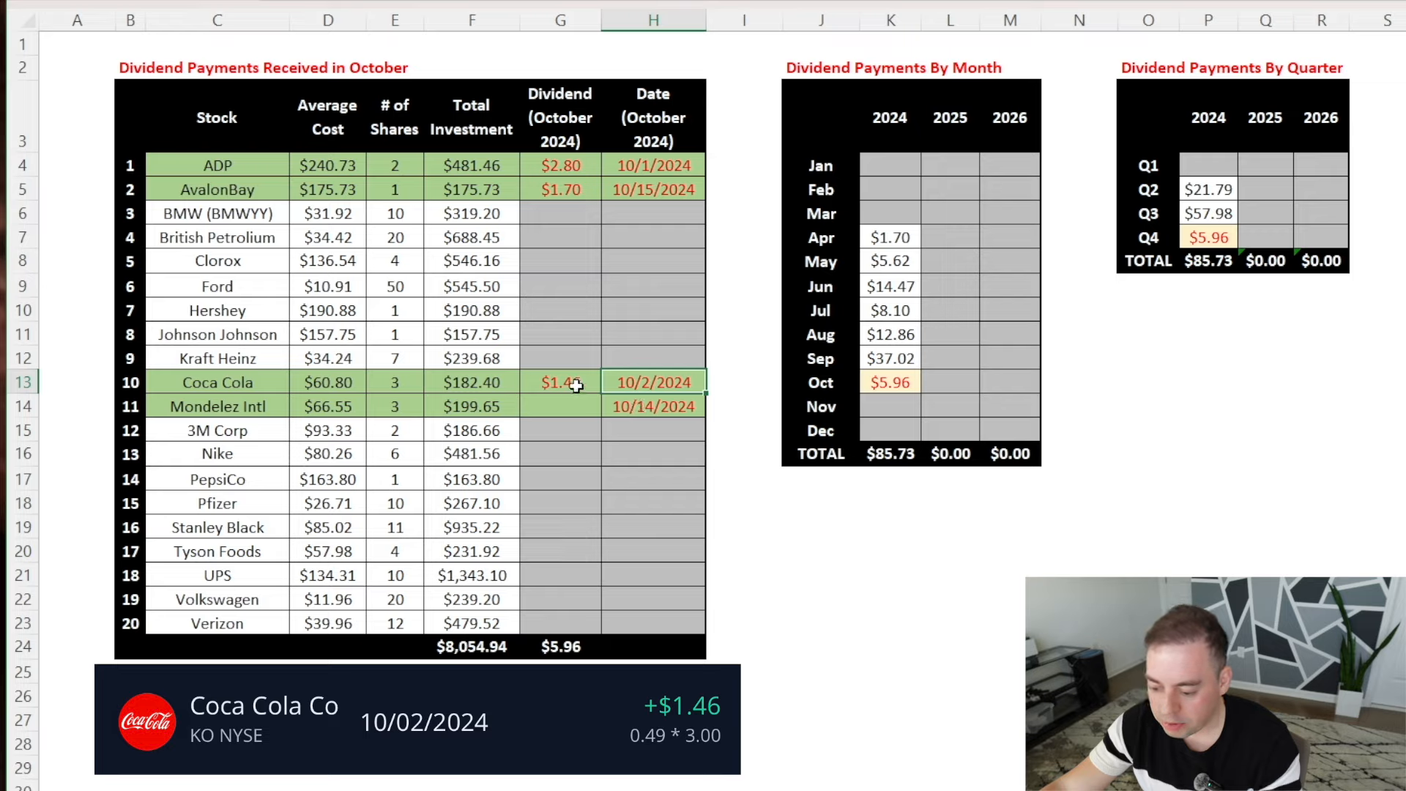
{"action": "left_click", "coordinate": [394, 382]}
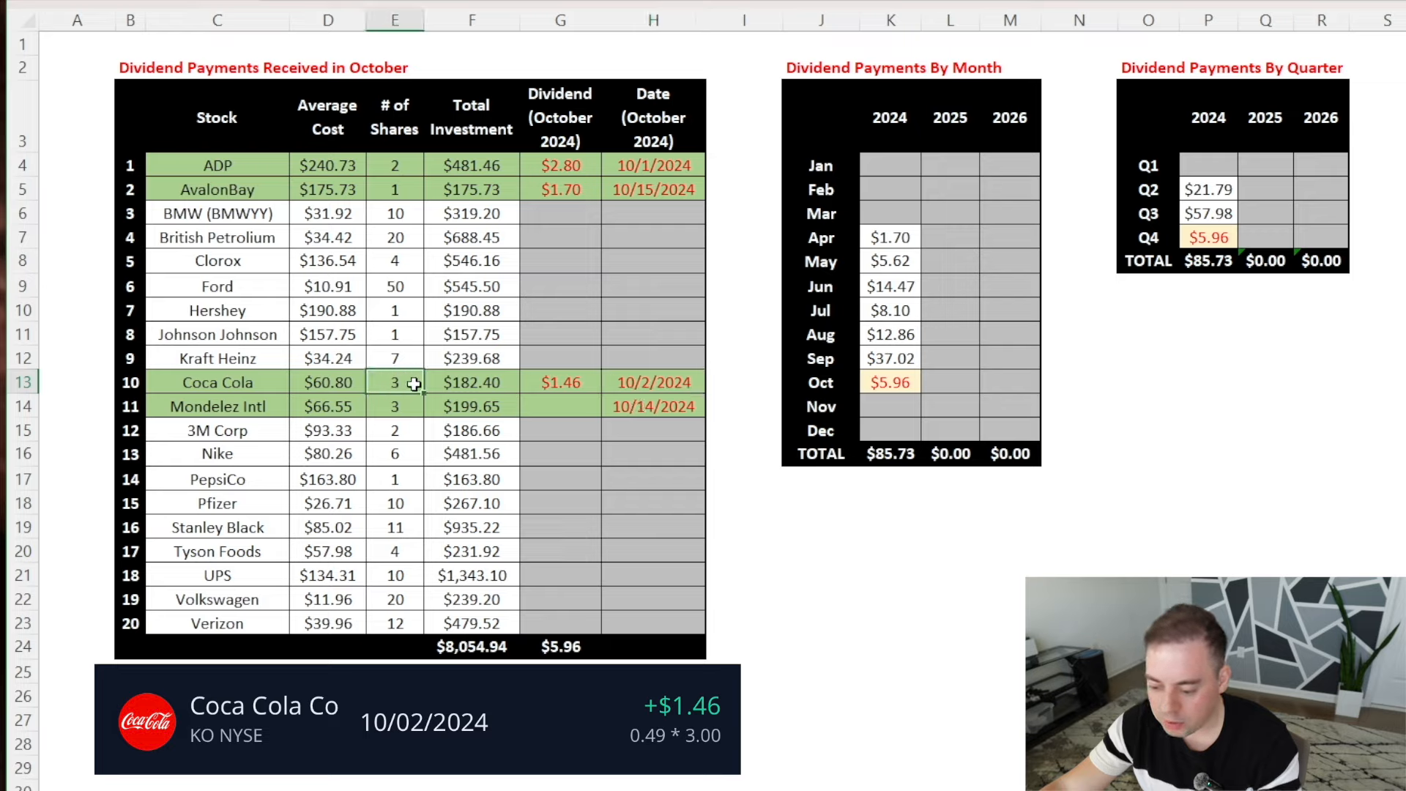
{"action": "left_click", "coordinate": [216, 405]}
{"action": "type", "text": "="}
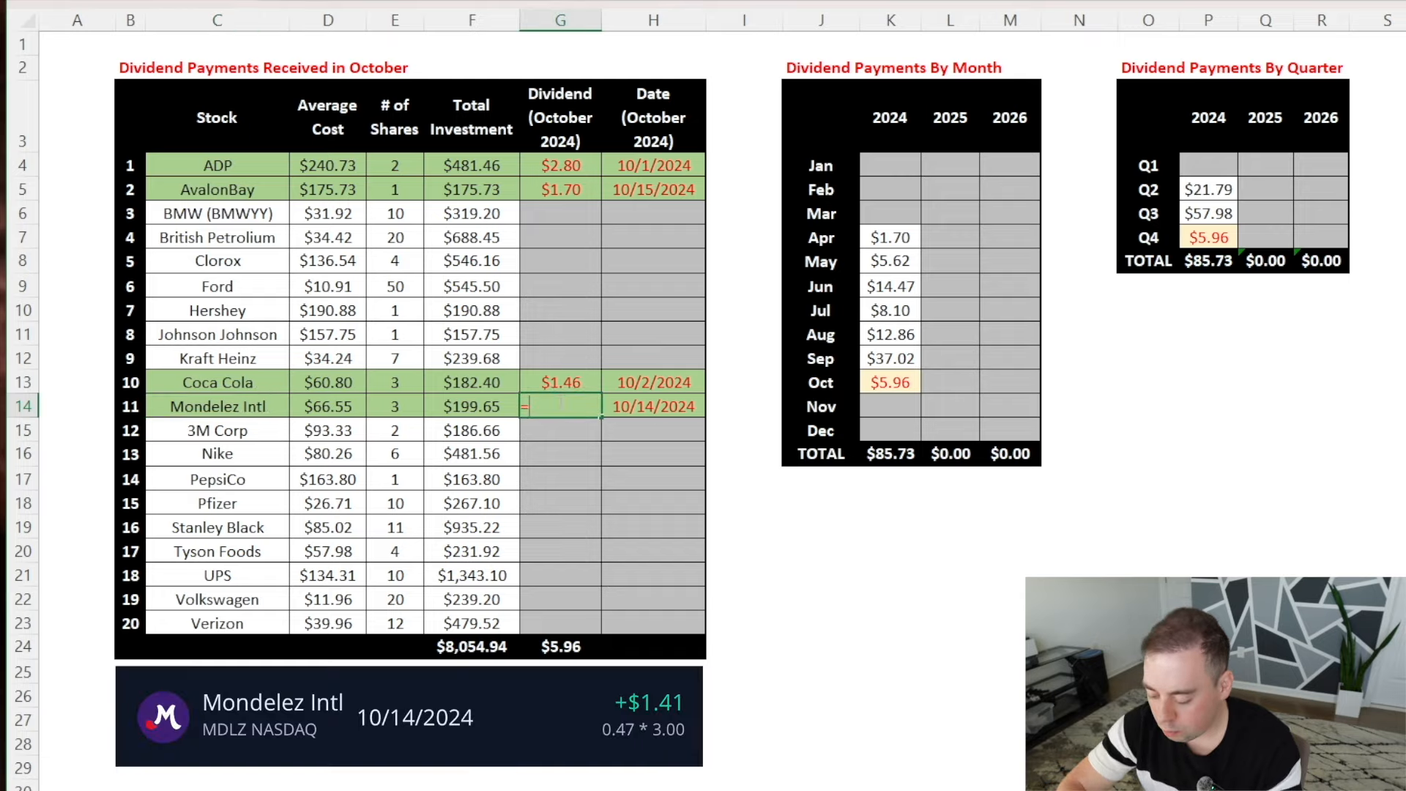
{"action": "type", "text": "0.47*"}
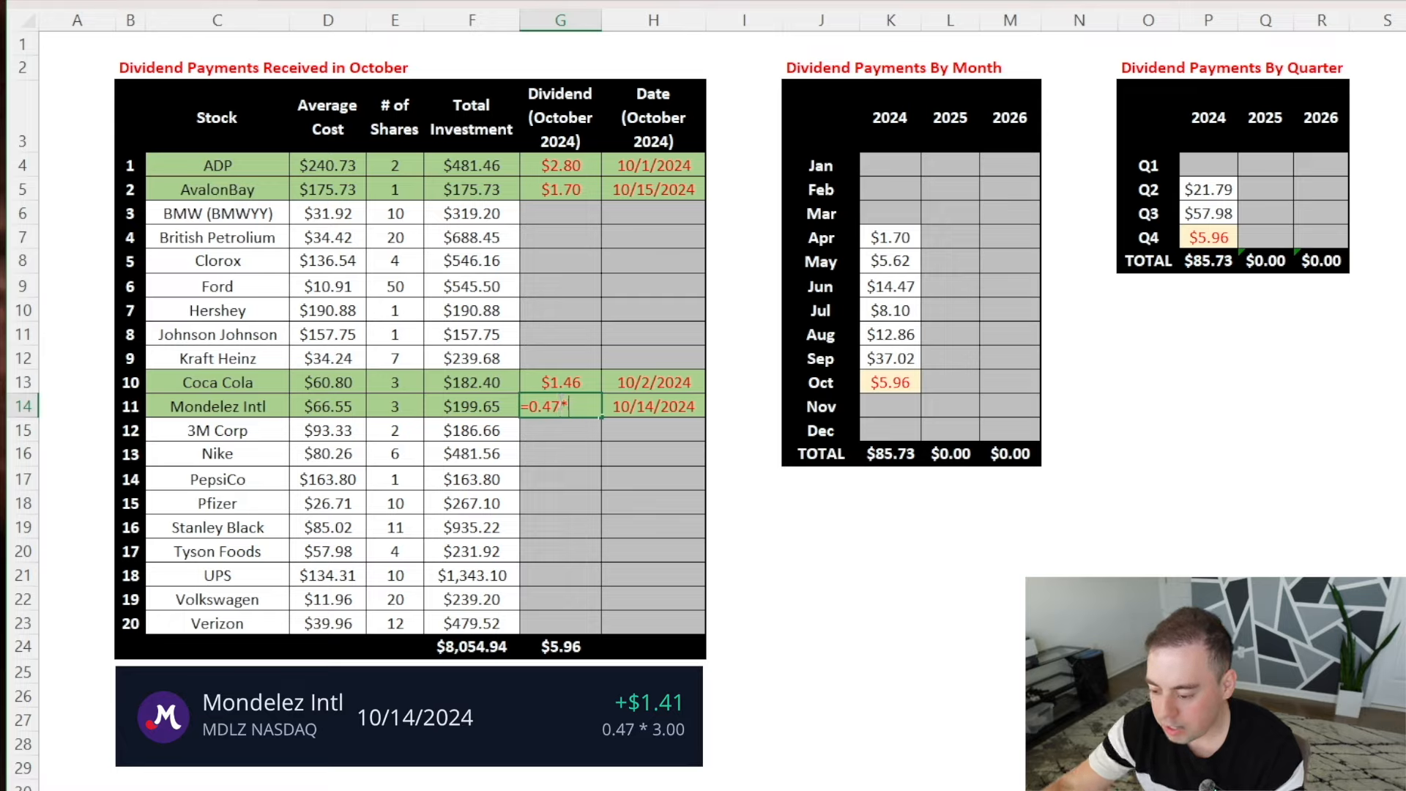
{"action": "left_click", "coordinate": [394, 405]}
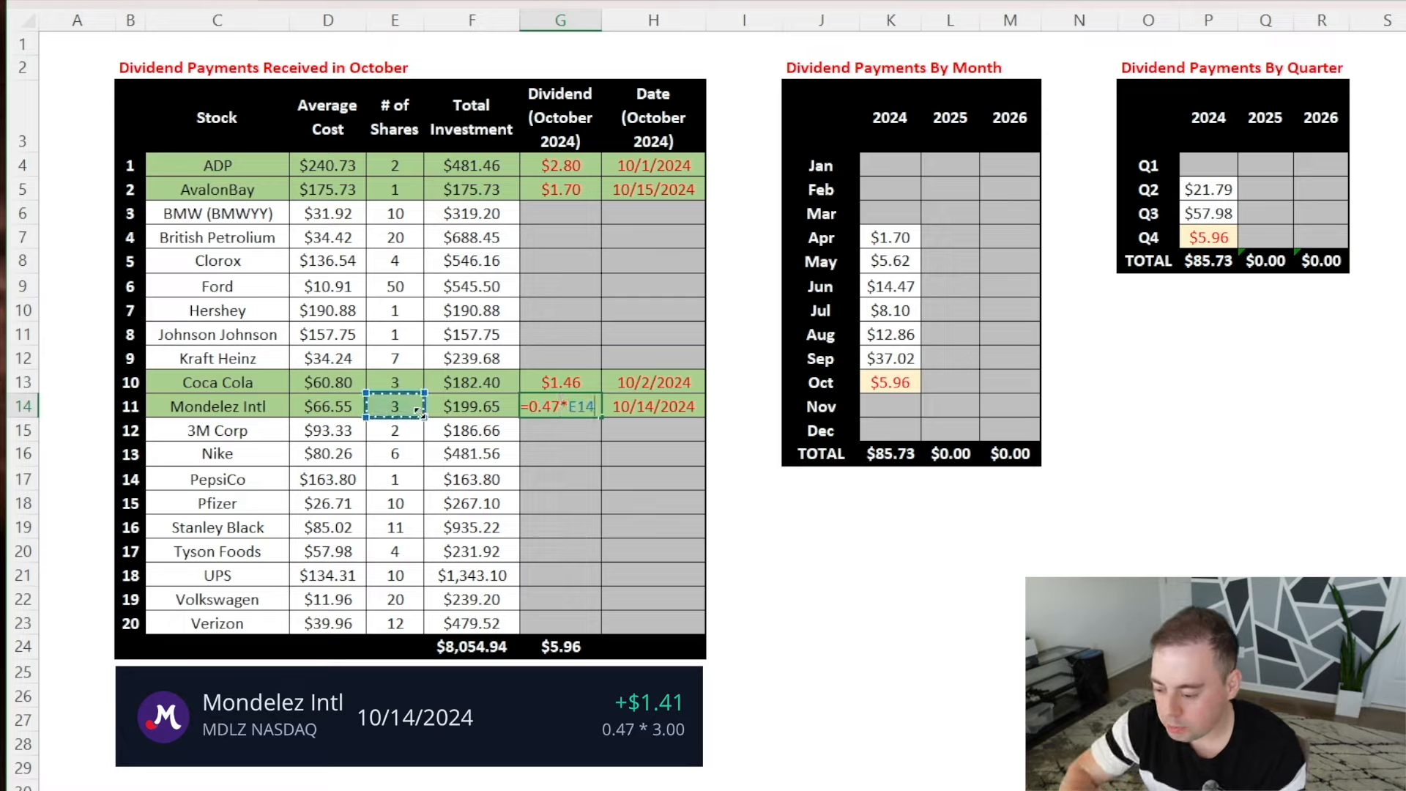
{"action": "key", "text": "Enter"}
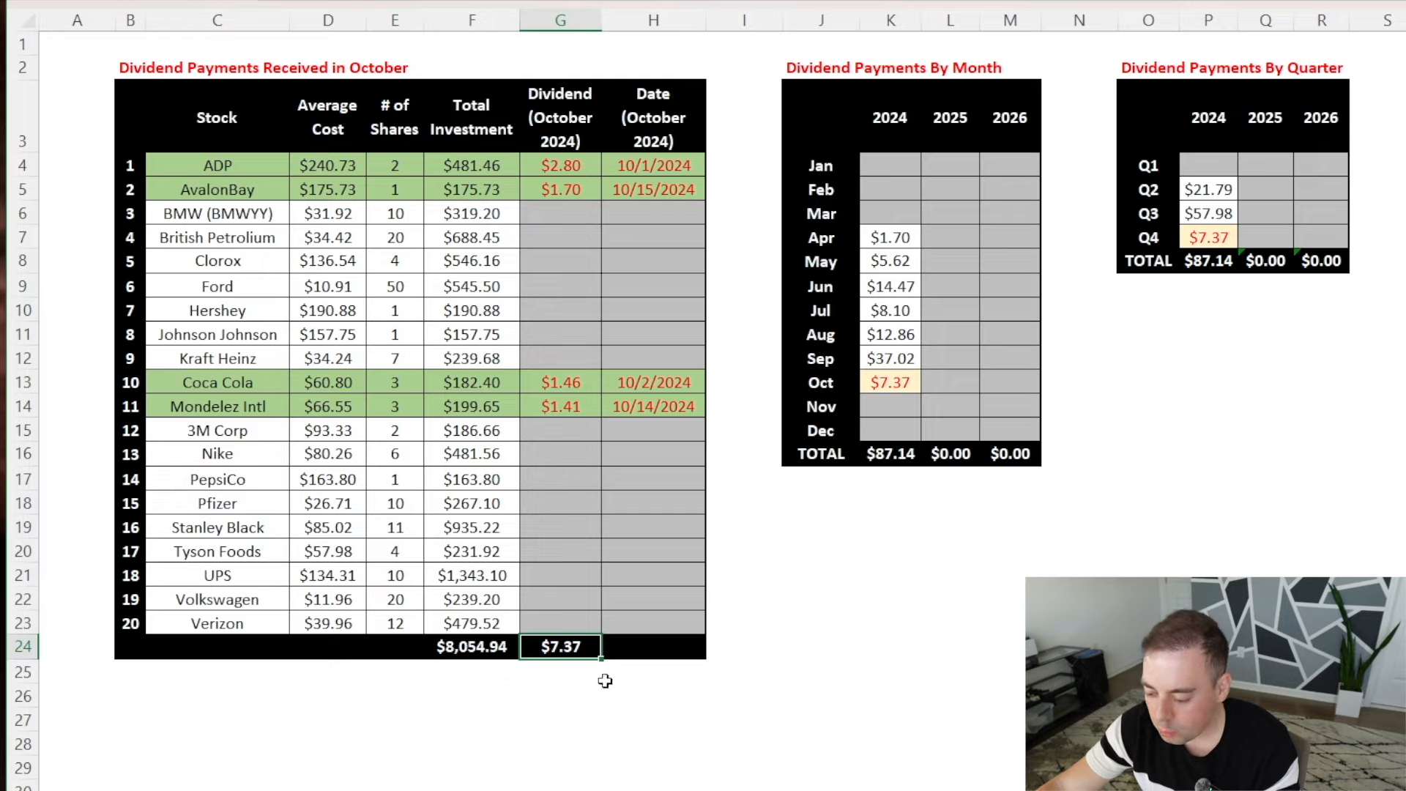
{"action": "left_click", "coordinate": [889, 357]}
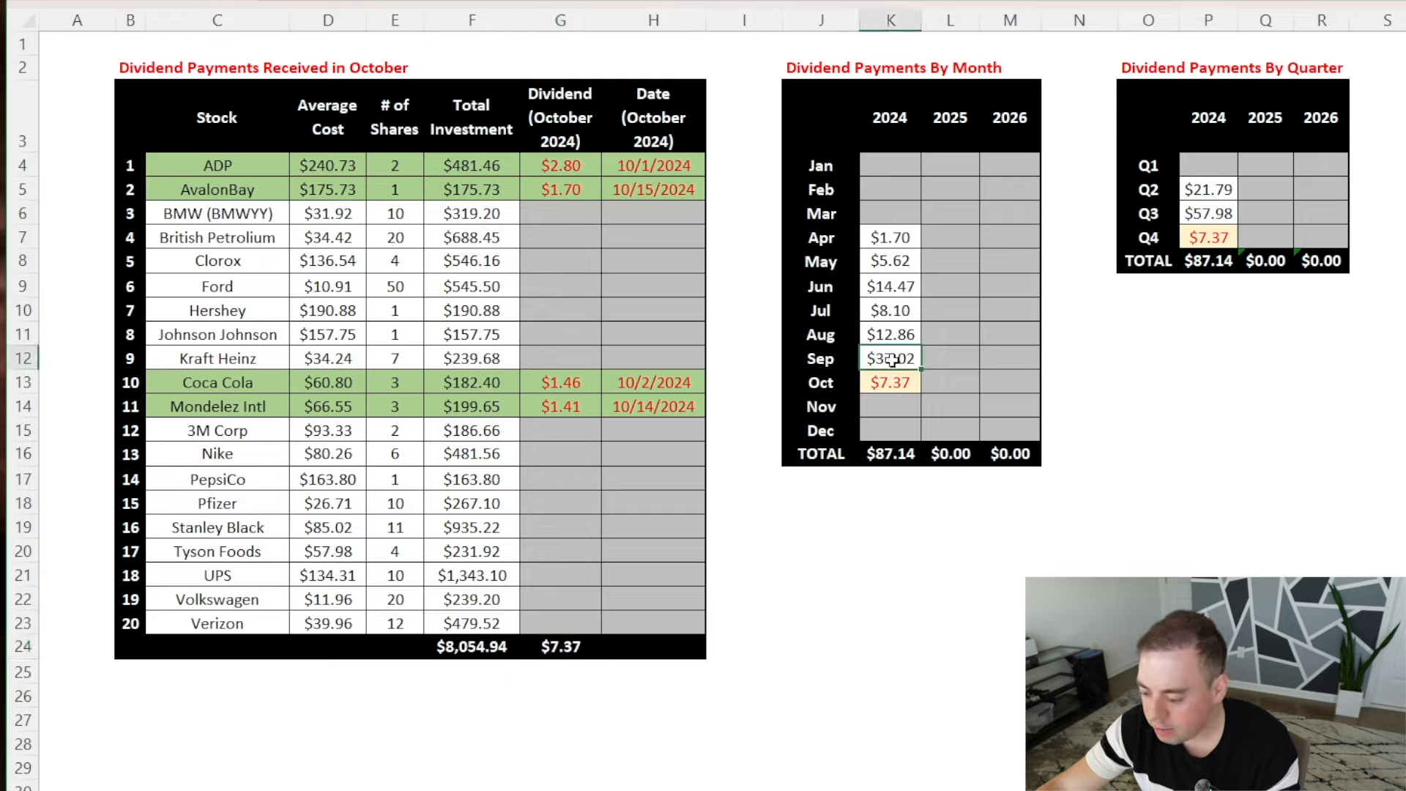
{"action": "mouse_move", "coordinate": [912, 401]}
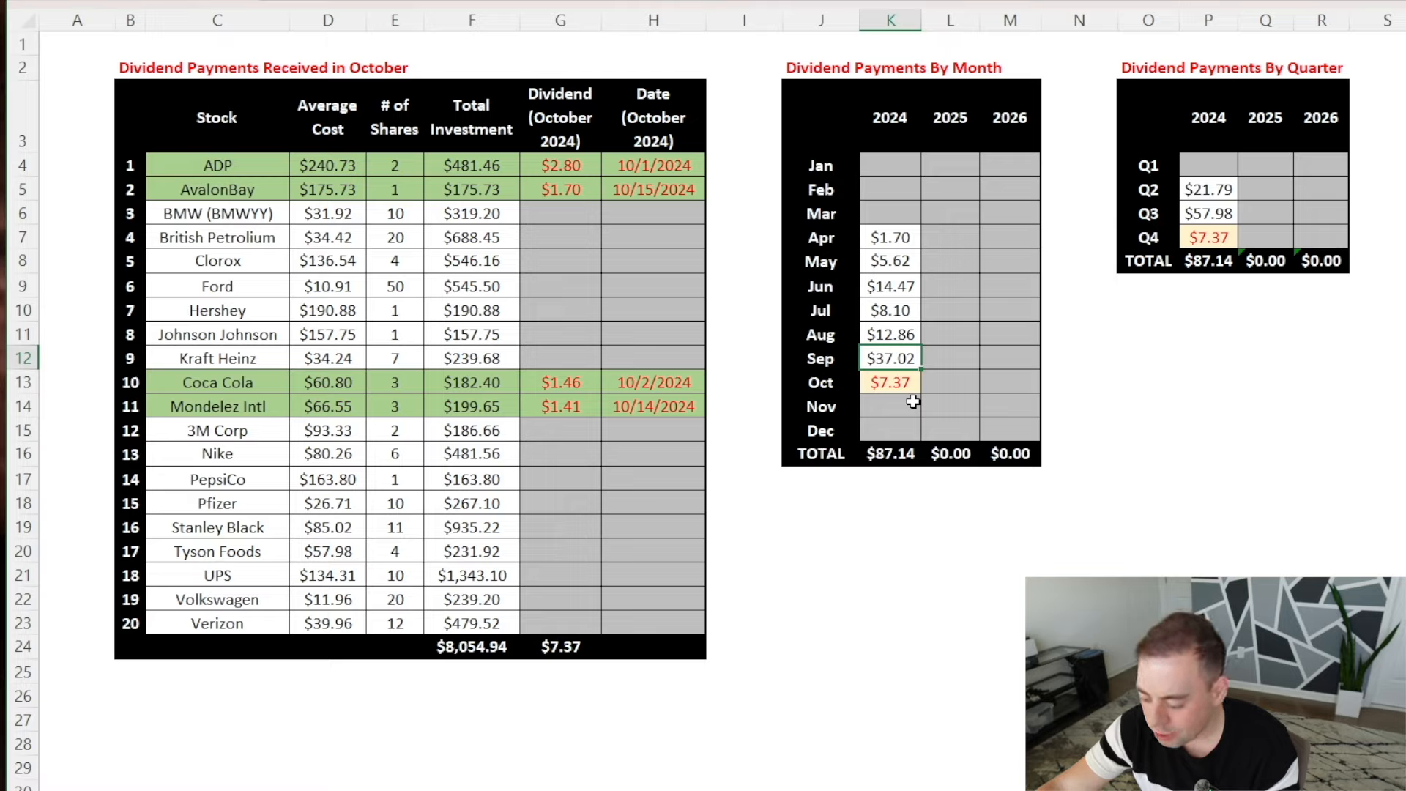
{"action": "mouse_move", "coordinate": [908, 407]}
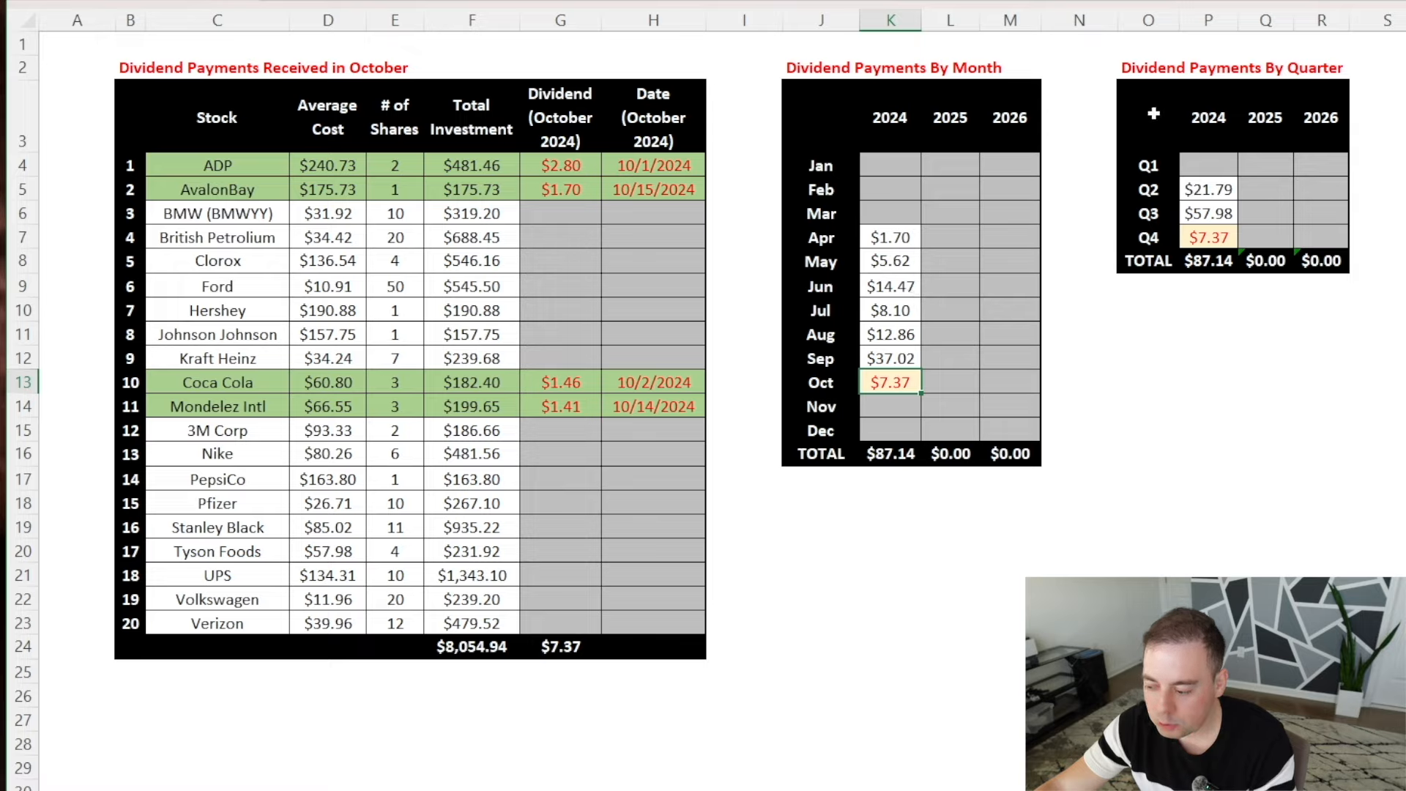
{"action": "left_click", "coordinate": [1208, 237]}
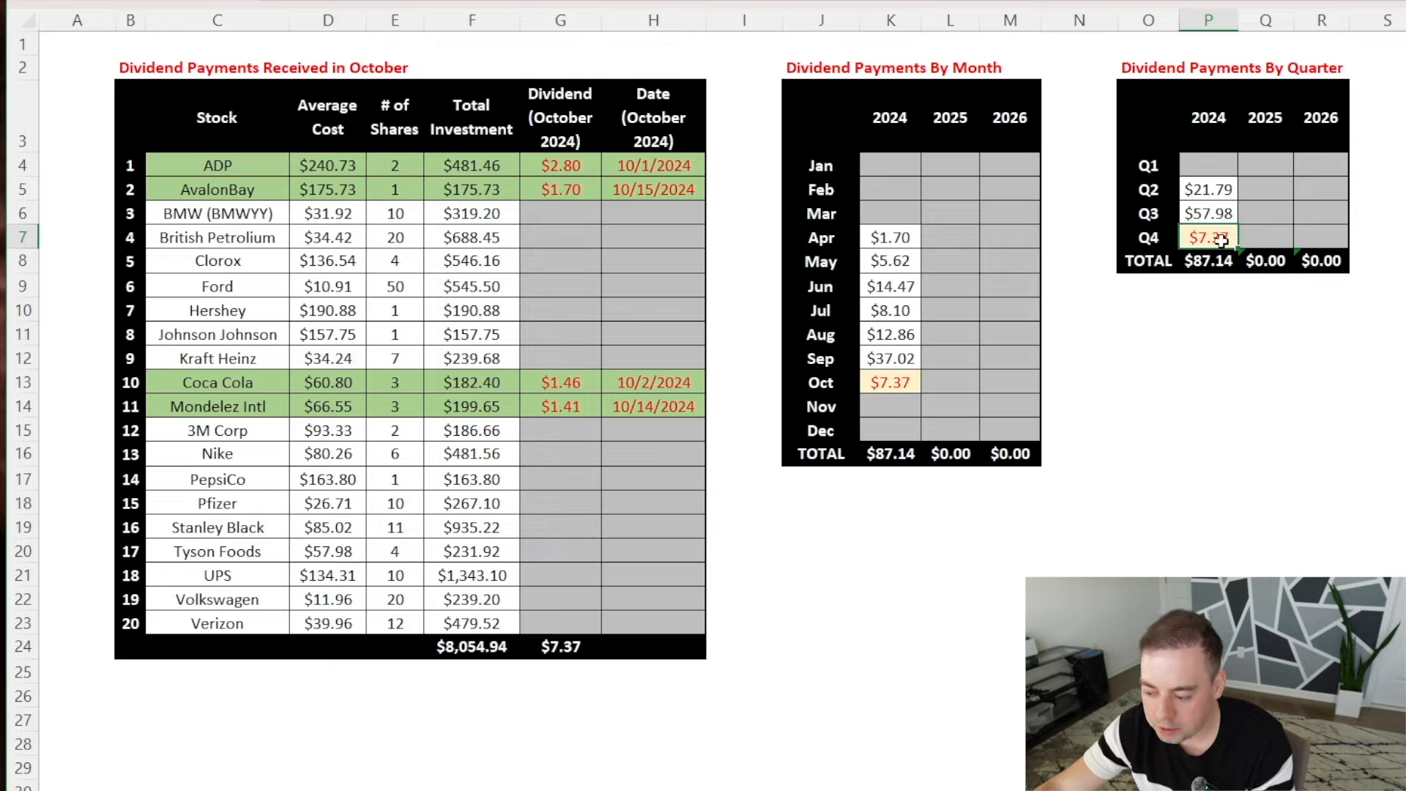
{"action": "left_click", "coordinate": [1208, 260]}
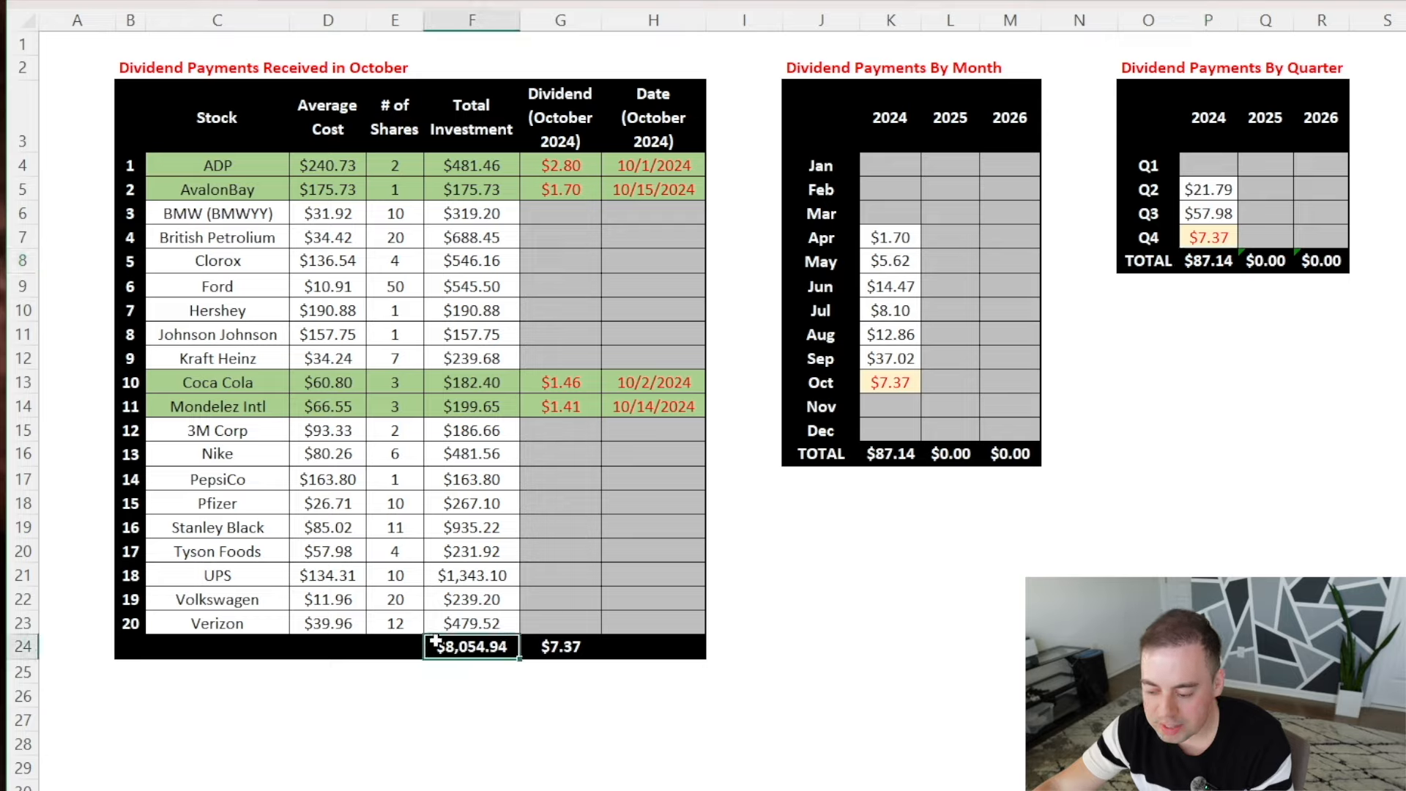
{"action": "mouse_move", "coordinate": [724, 516]}
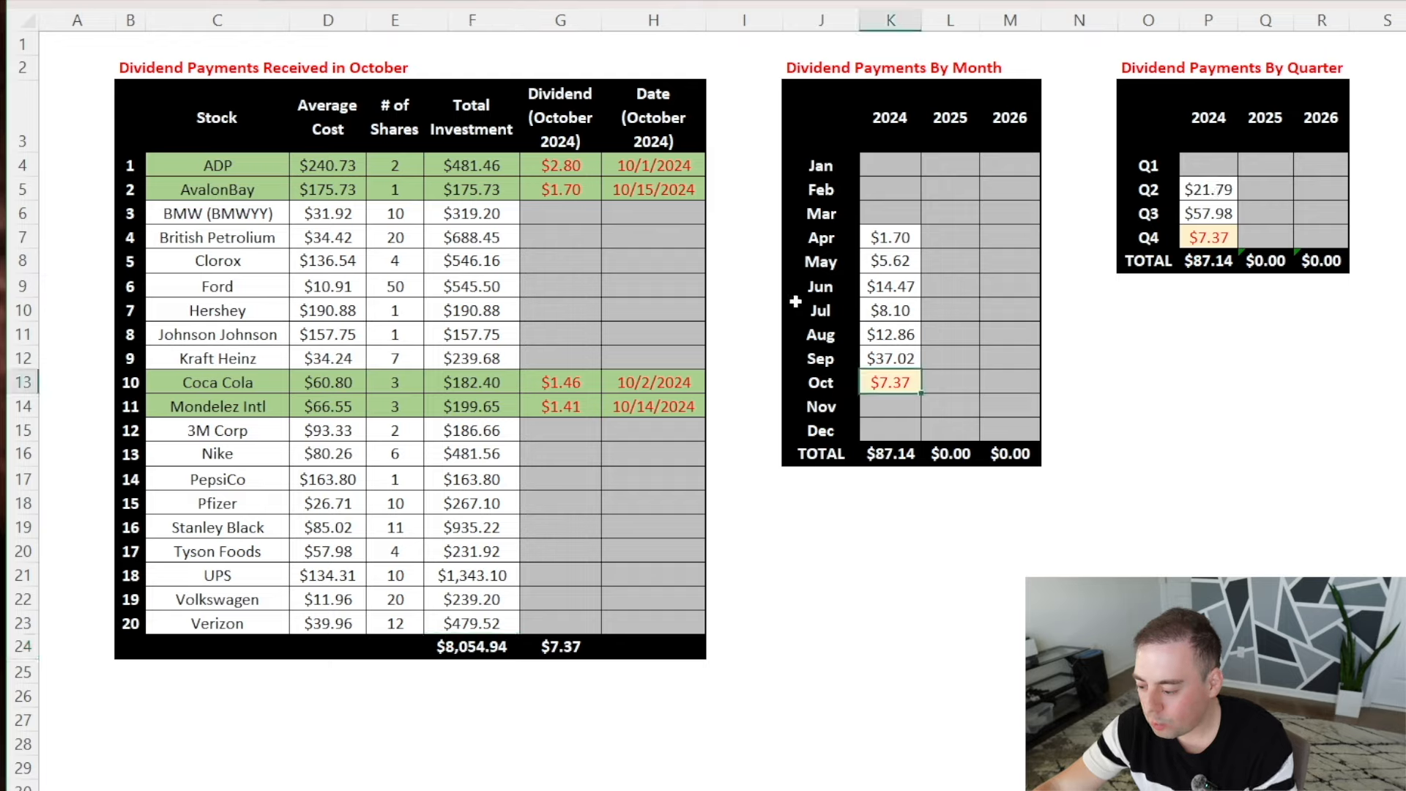
{"action": "mouse_move", "coordinate": [878, 348]}
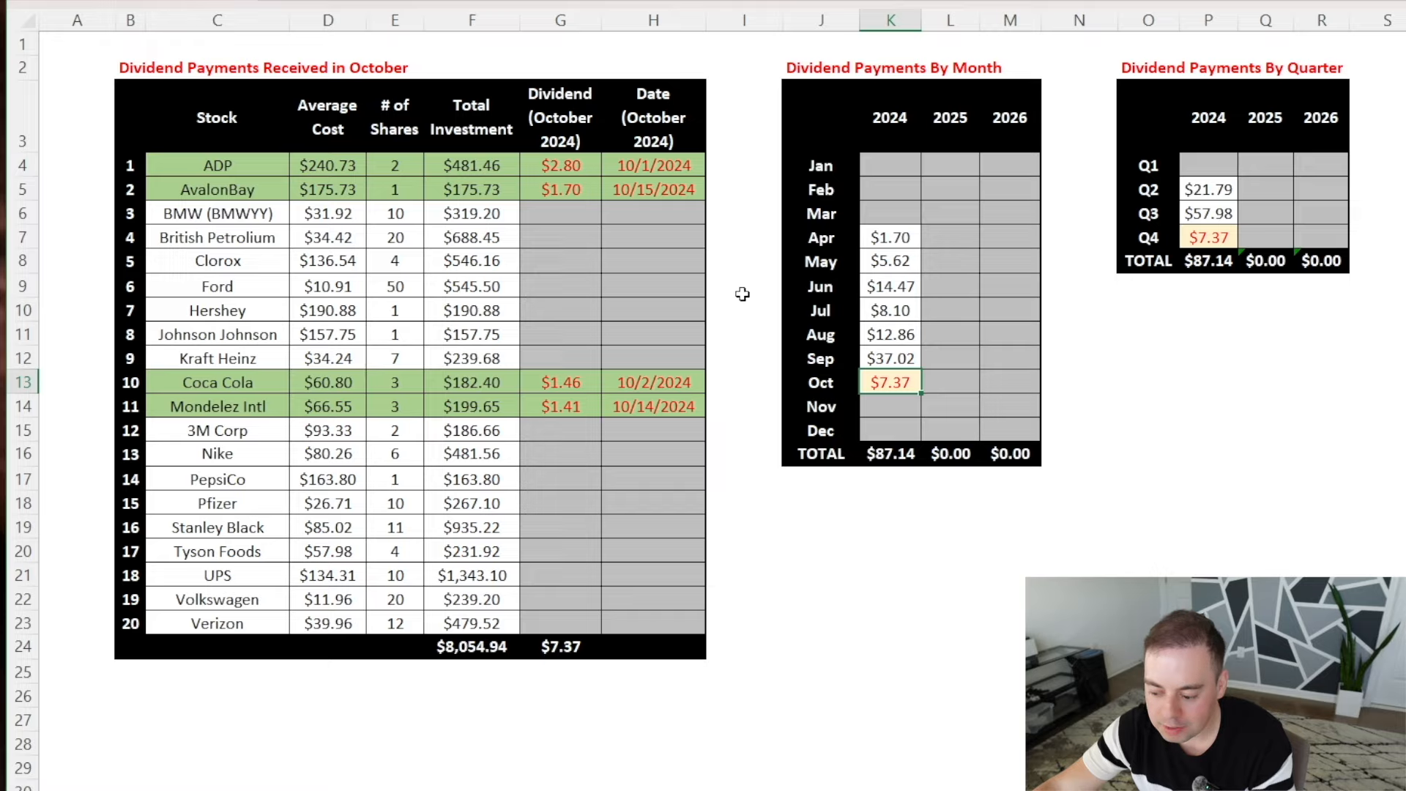
{"action": "mouse_move", "coordinate": [716, 308]}
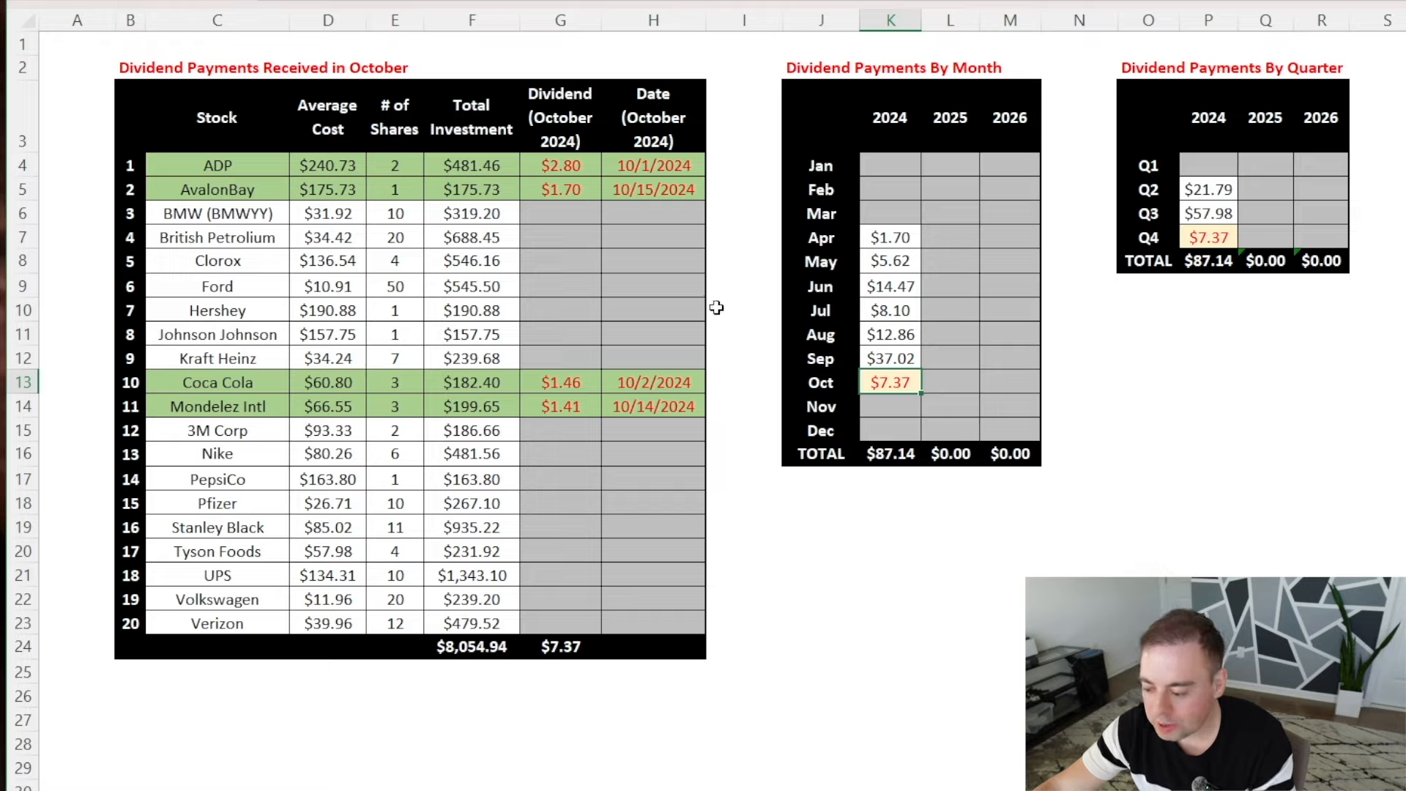